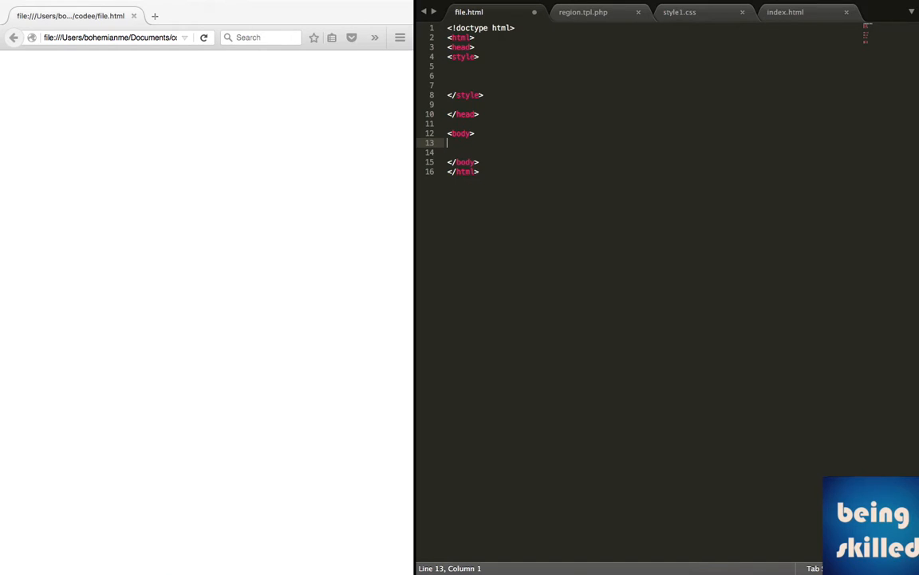
mouse_move(501, 154)
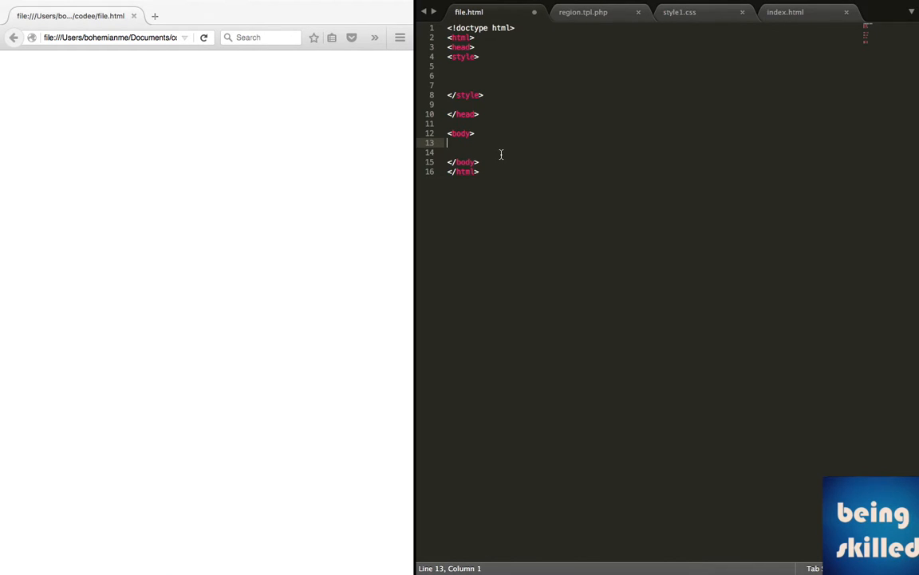
Type an <a href="mailto:..."> link to the beingskilled address reading 'Send the email' in the body.
type("<")
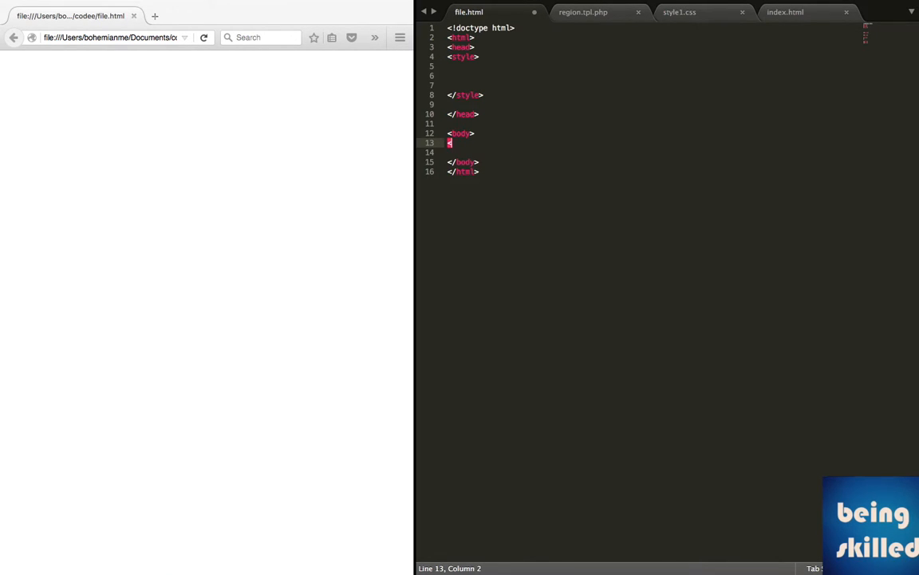
type("a")
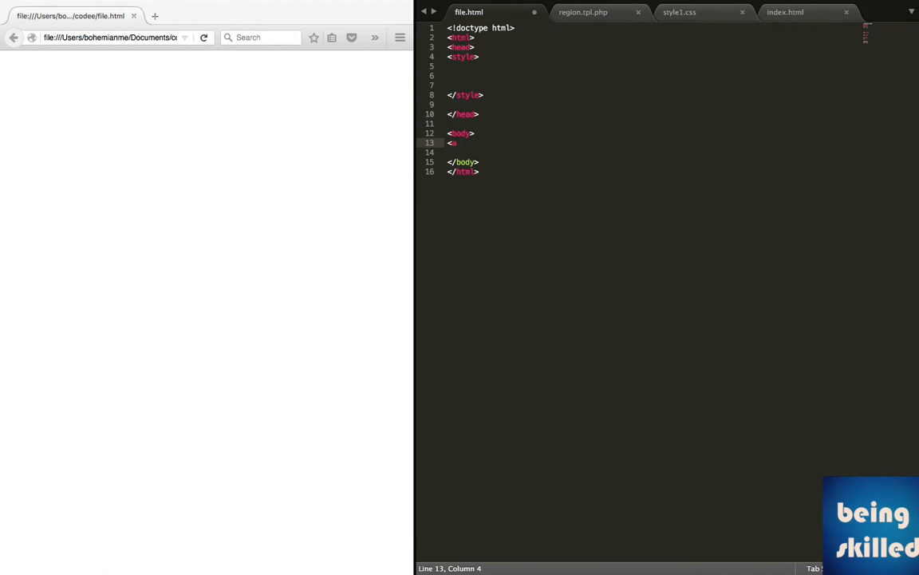
type("href=\"mailto:")
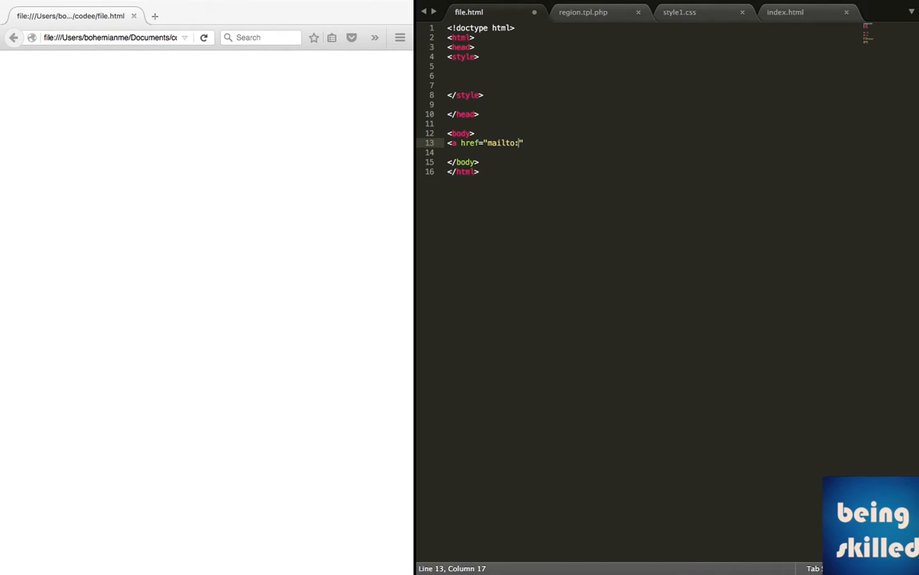
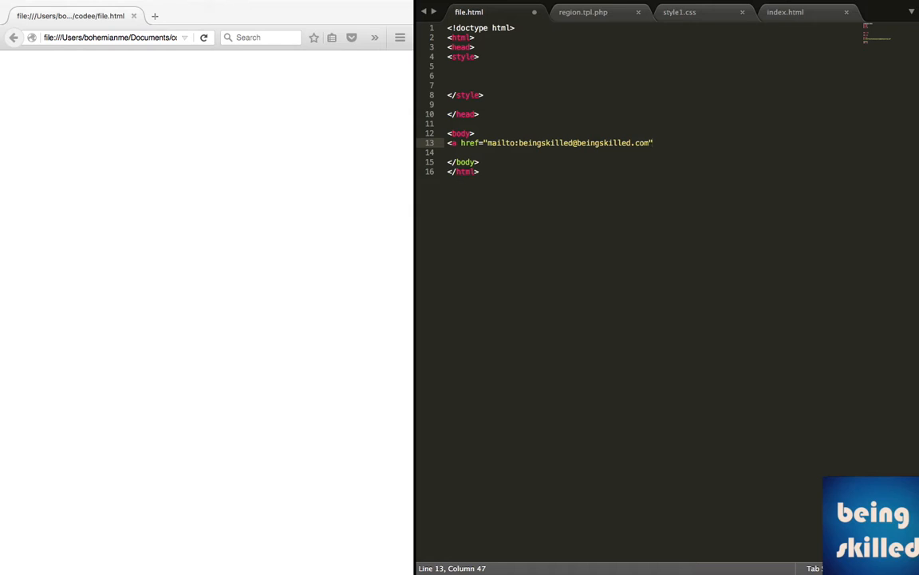
type(">")
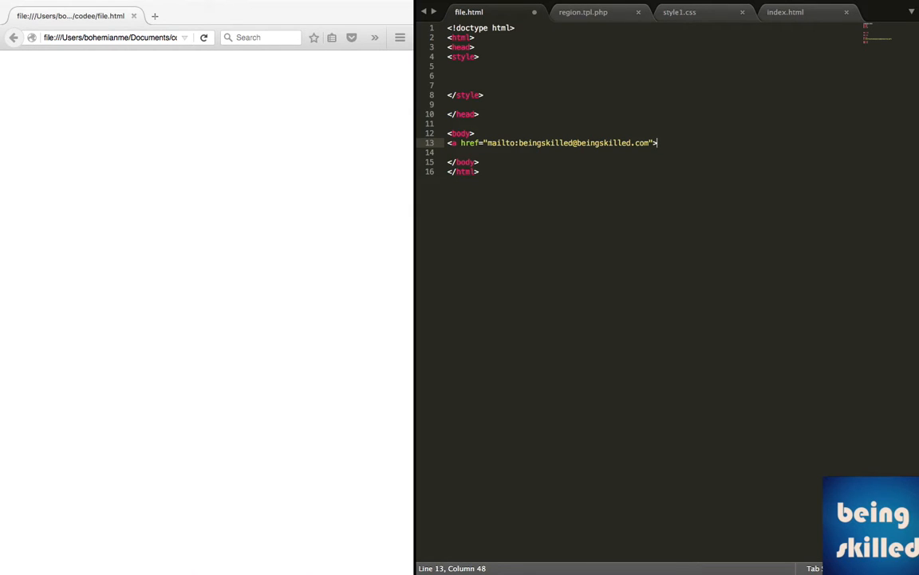
type("Send H")
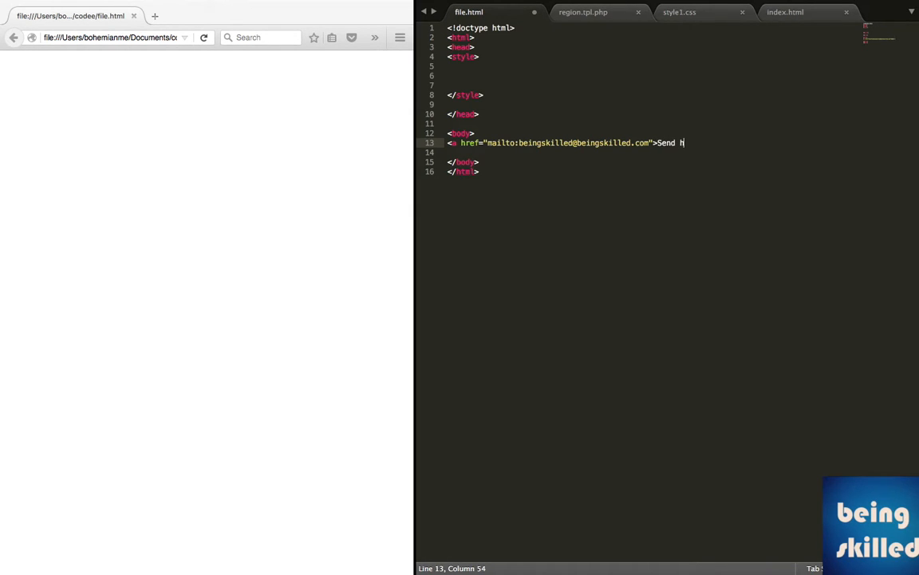
type("the en")
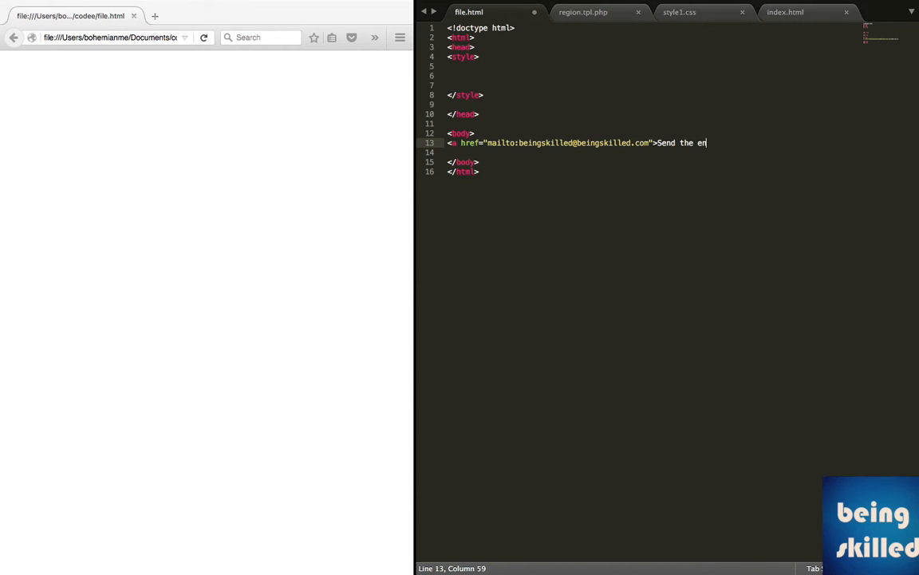
type("ail")
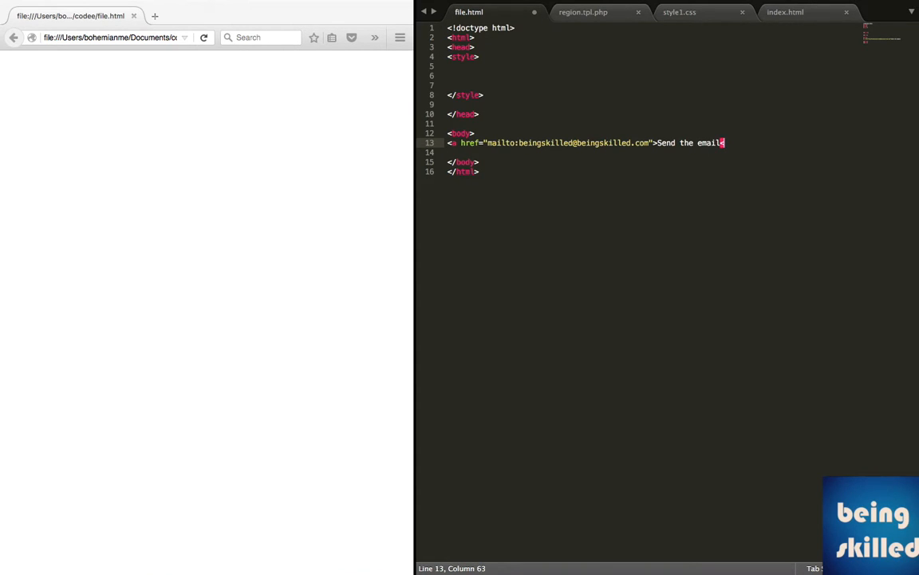
type("</a>")
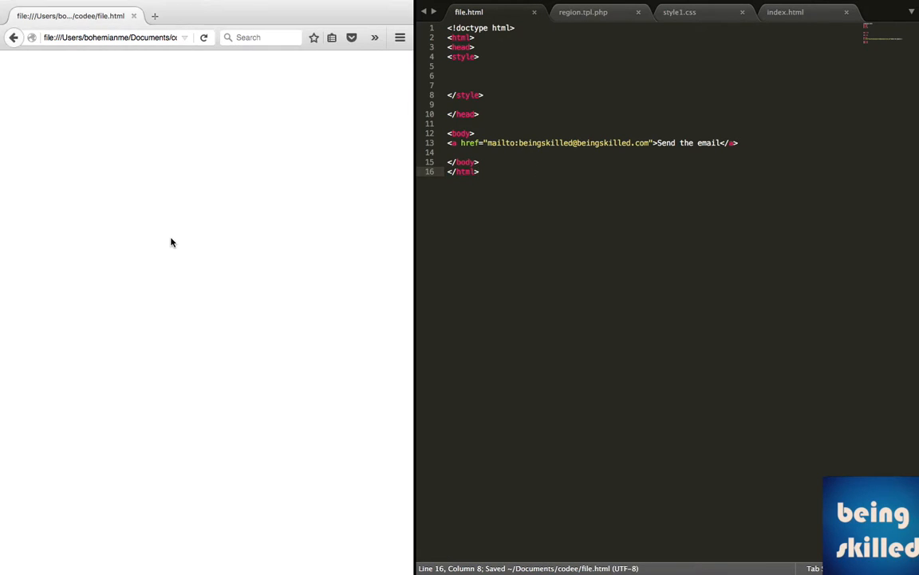
Reload file.html in Firefox to show the 'Send the email' link.
left_click(204, 37)
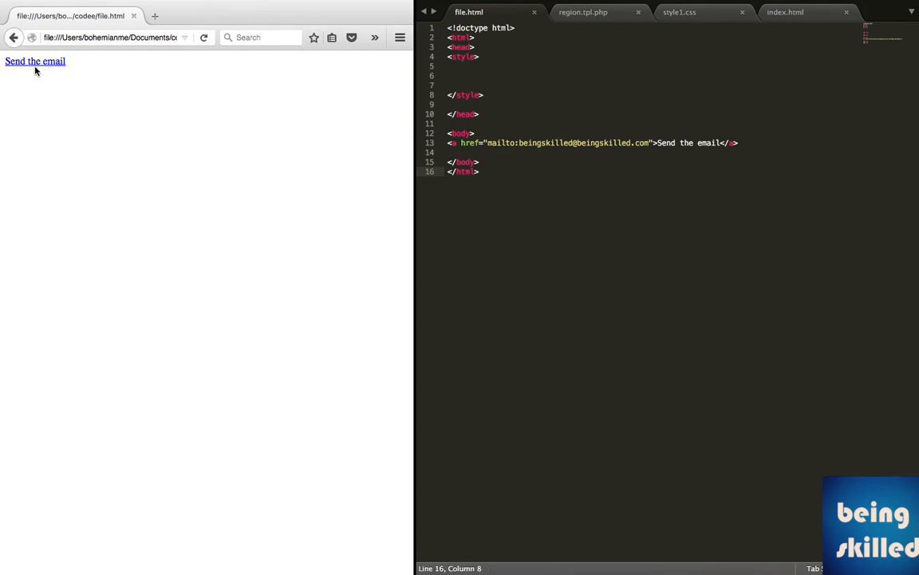
mouse_move(36, 61)
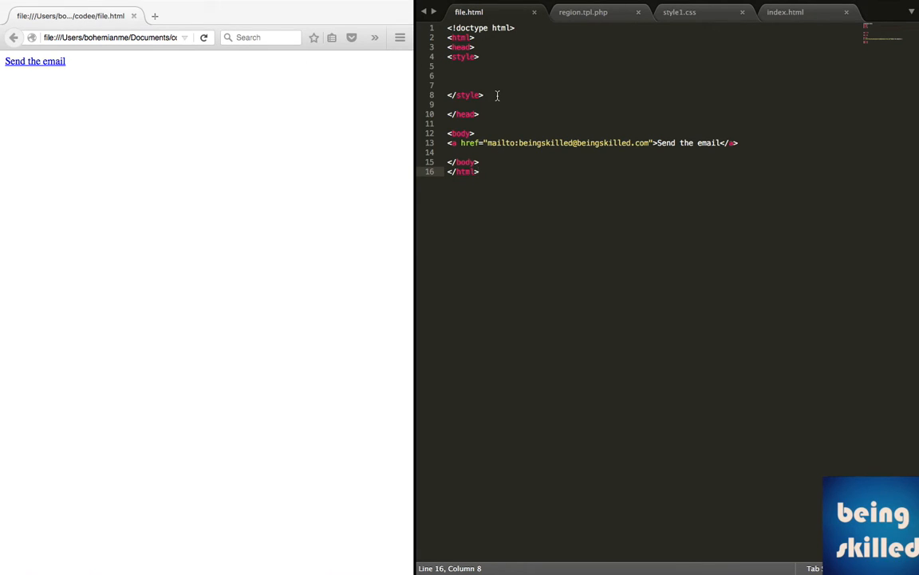
mouse_move(543, 138)
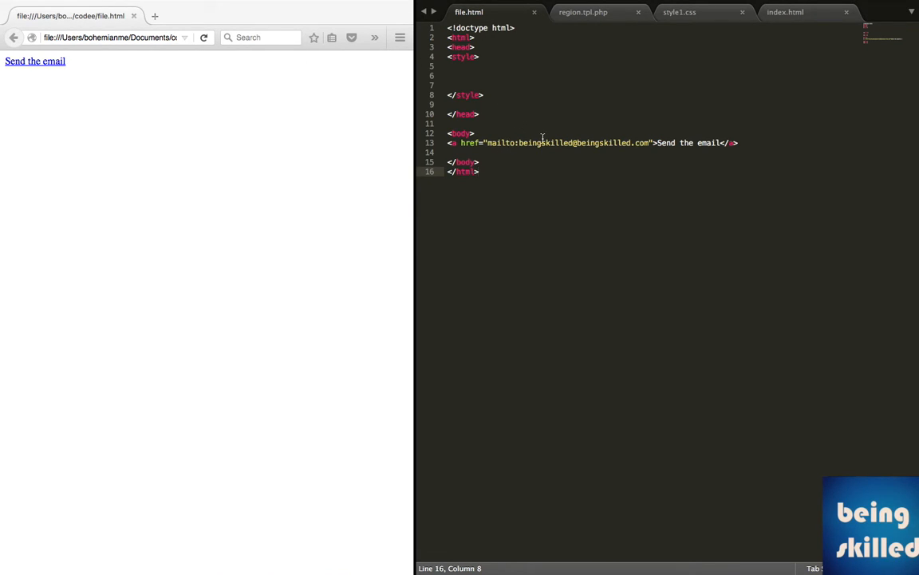
Add the a[href^="mailto"] rule with color: pink and text-decoration: none to the style block.
left_click(449, 66)
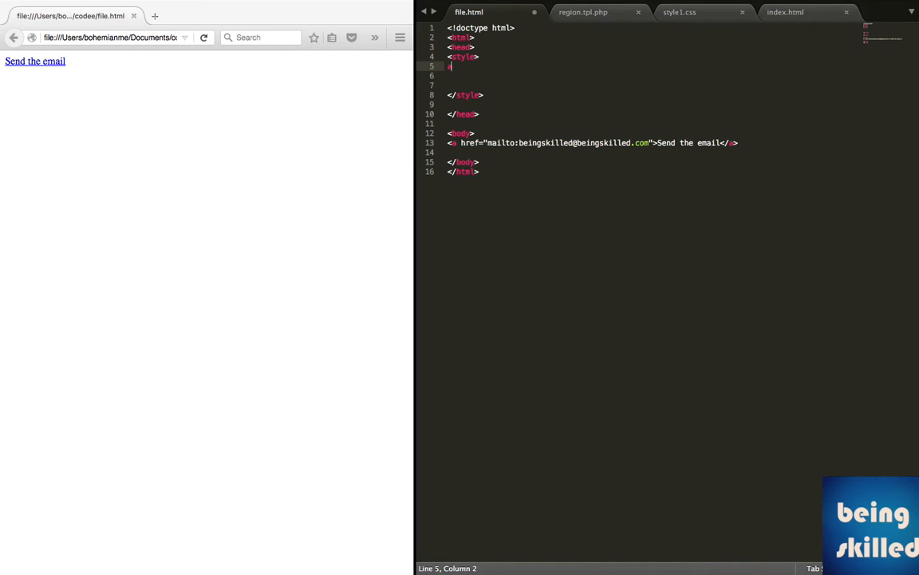
type("[href]")
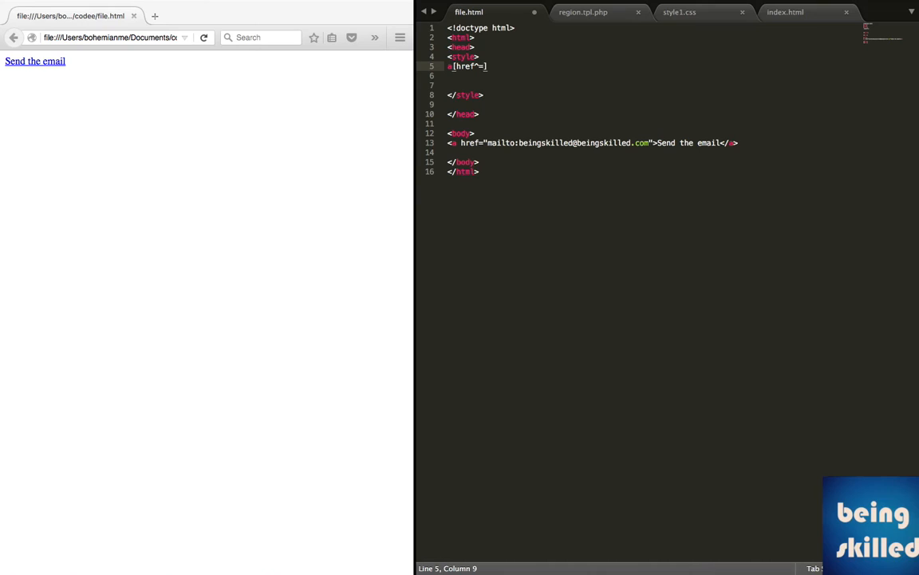
type("\"\"")
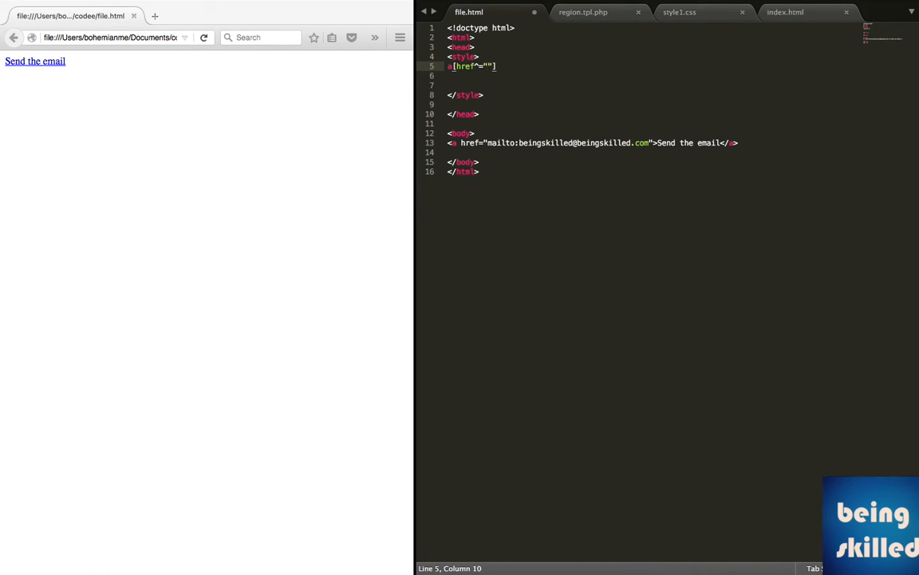
type("mailto")
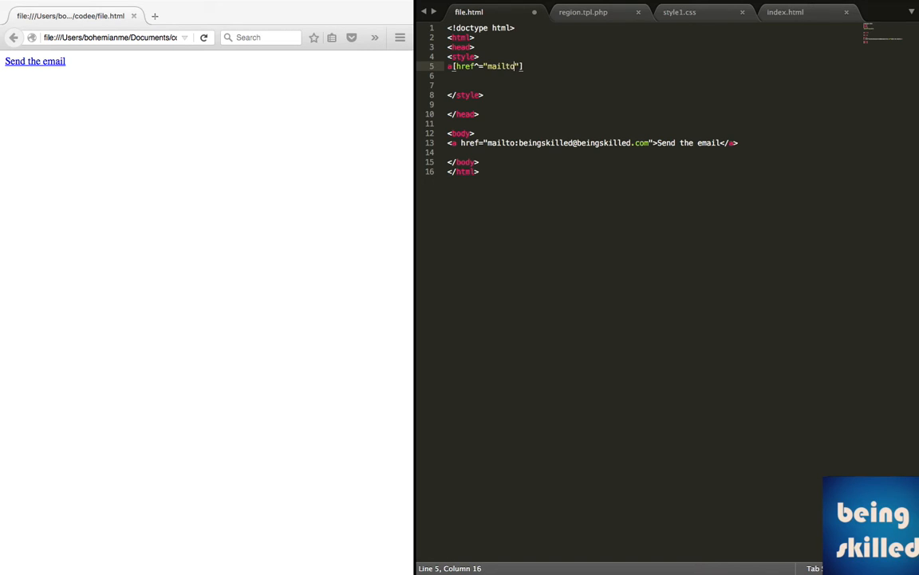
type("{}")
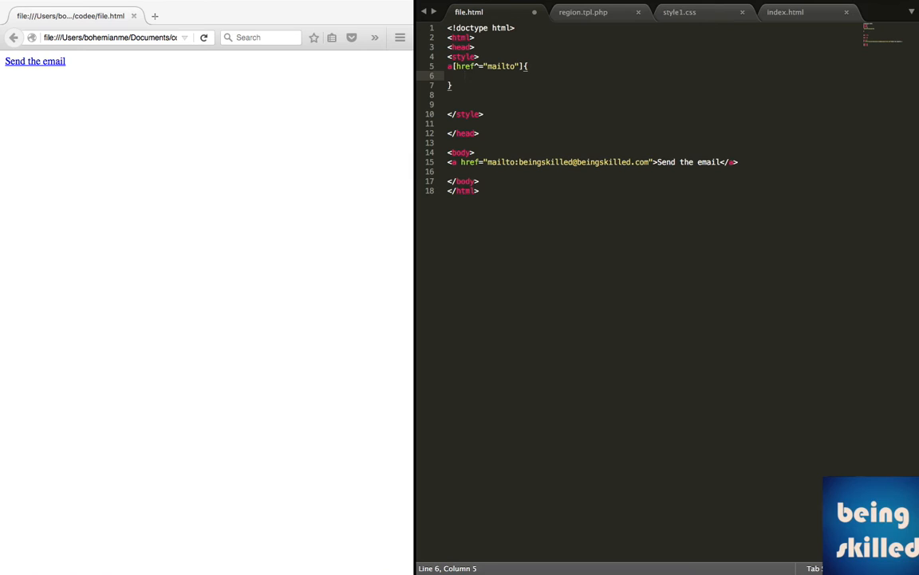
type("c")
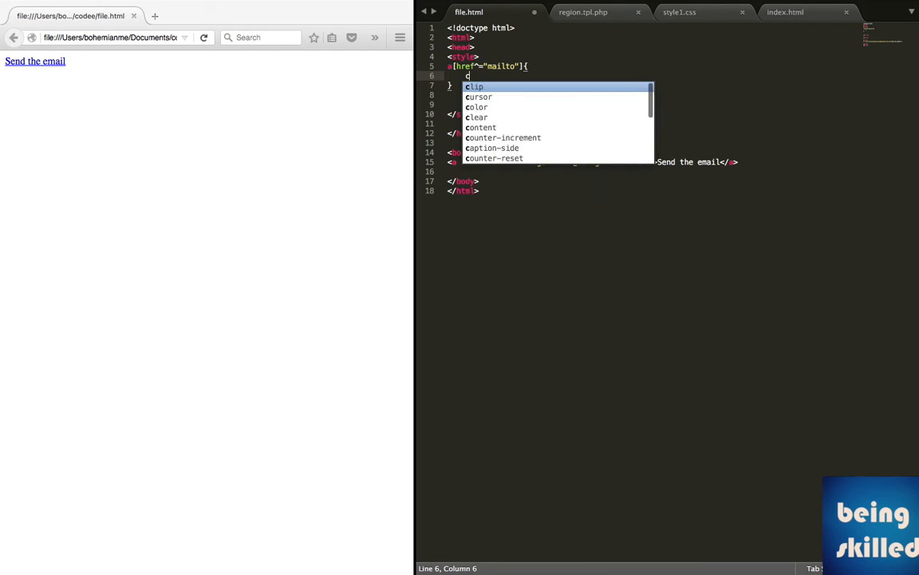
type("color:;")
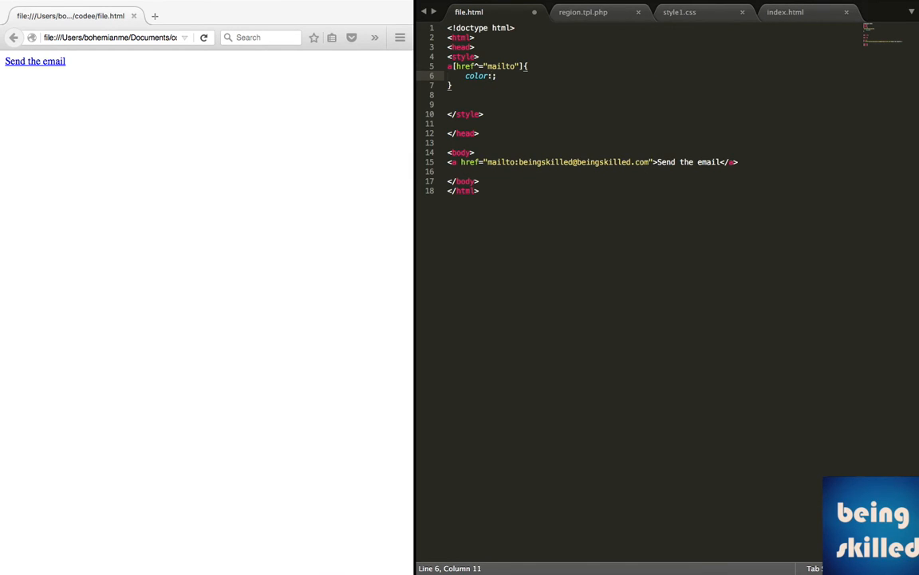
type("pink")
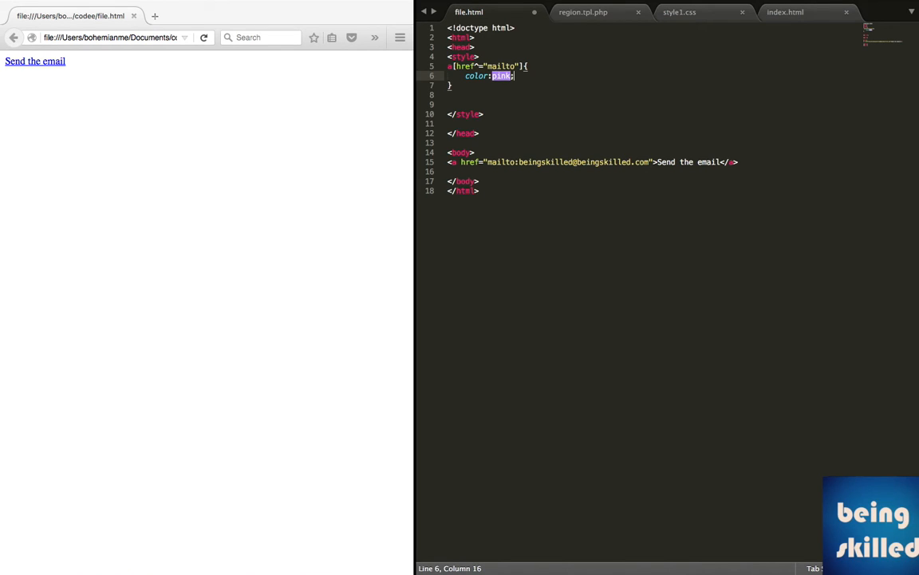
type("decoration:")
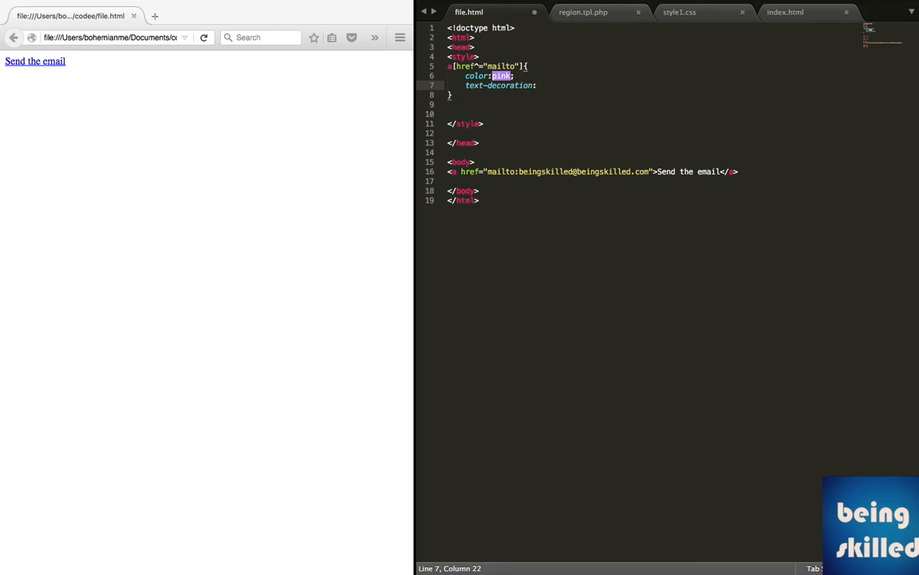
type("none;")
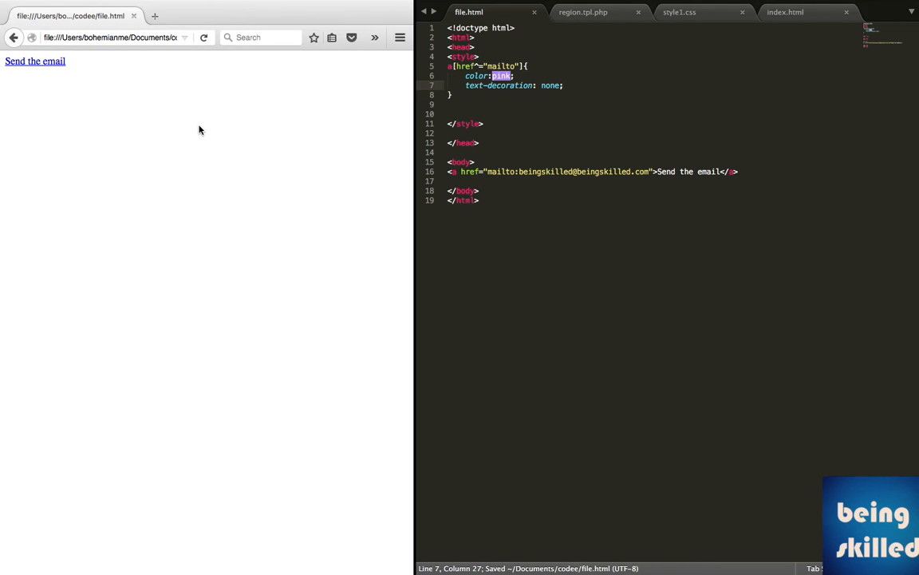
mouse_move(24, 67)
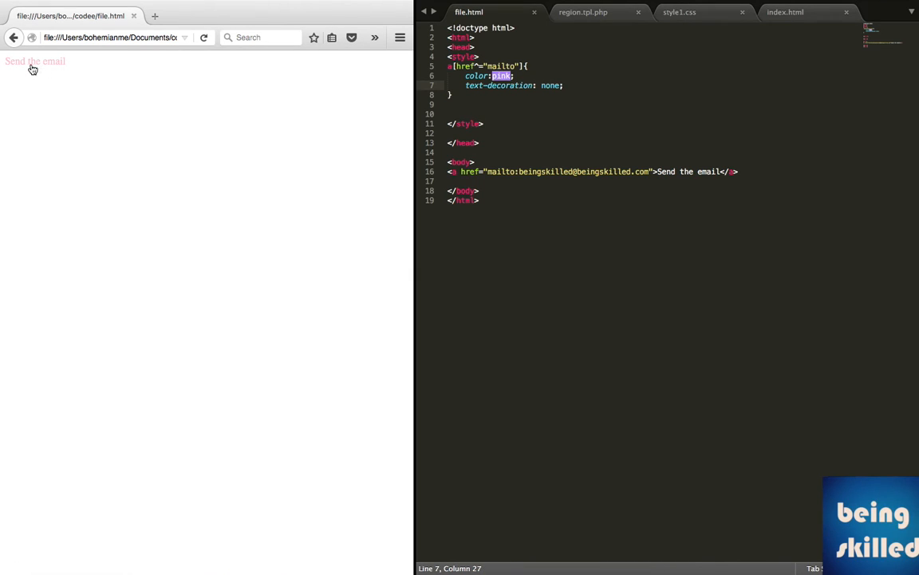
mouse_move(20, 70)
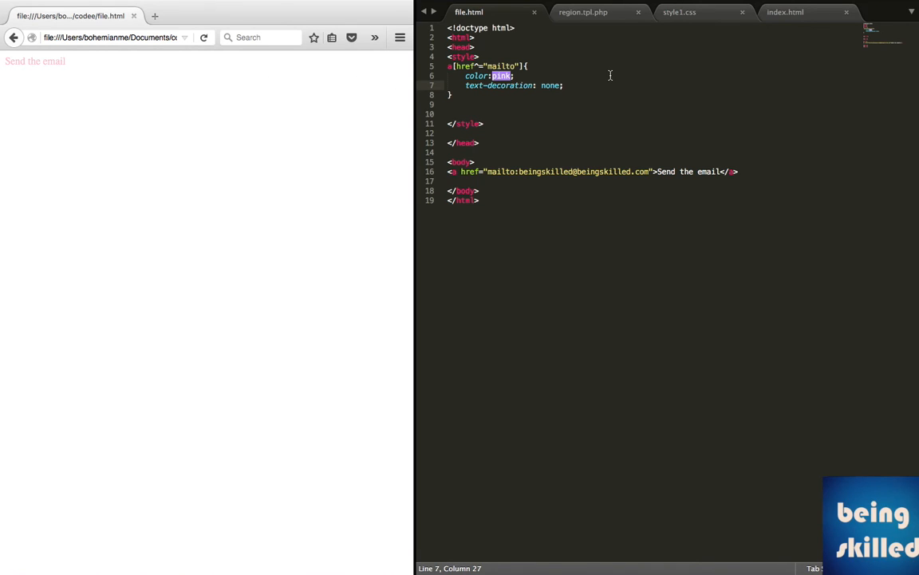
mouse_move(485, 154)
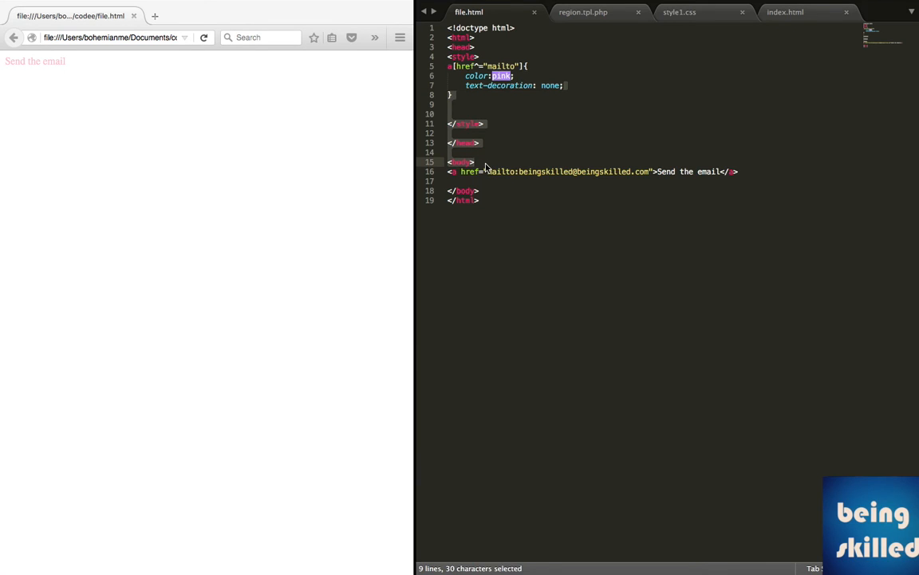
left_click(480, 171)
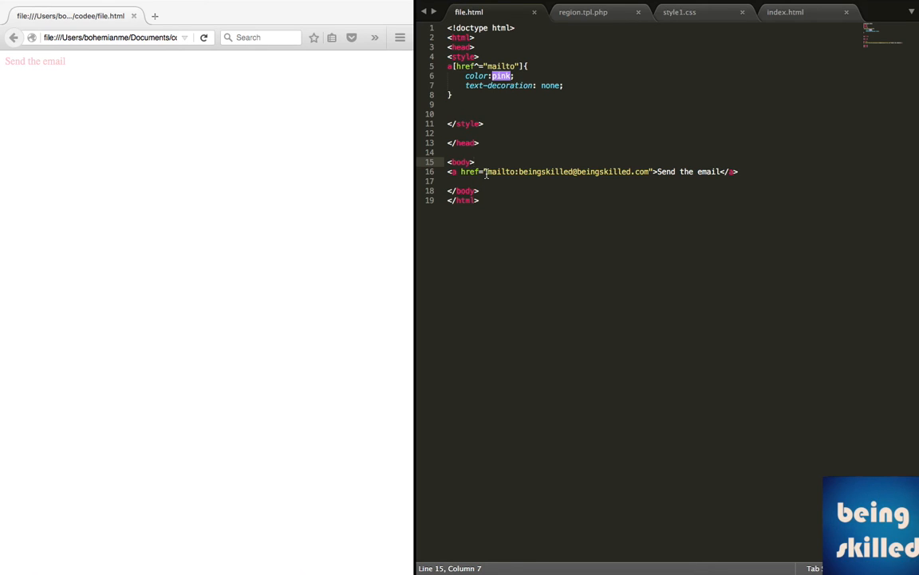
mouse_move(568, 189)
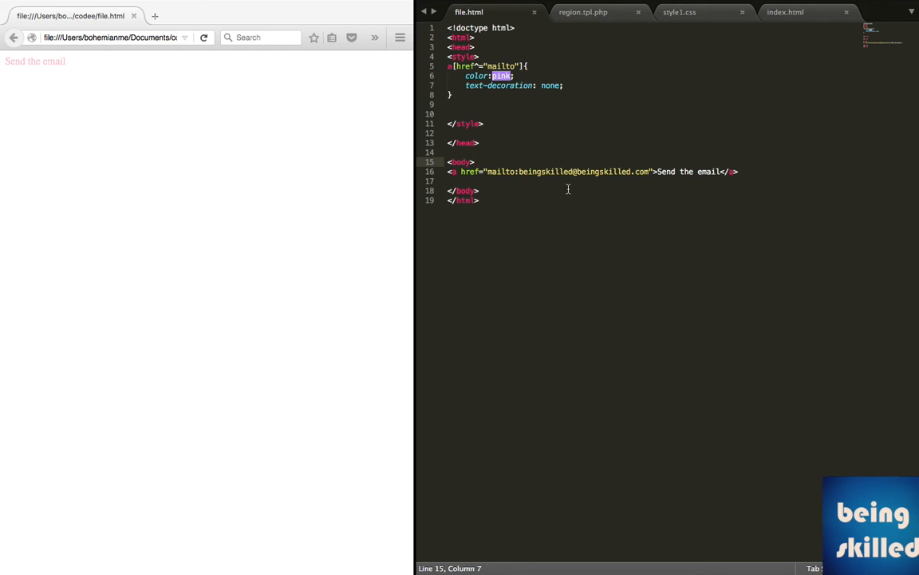
left_click_drag(487, 171, 640, 170)
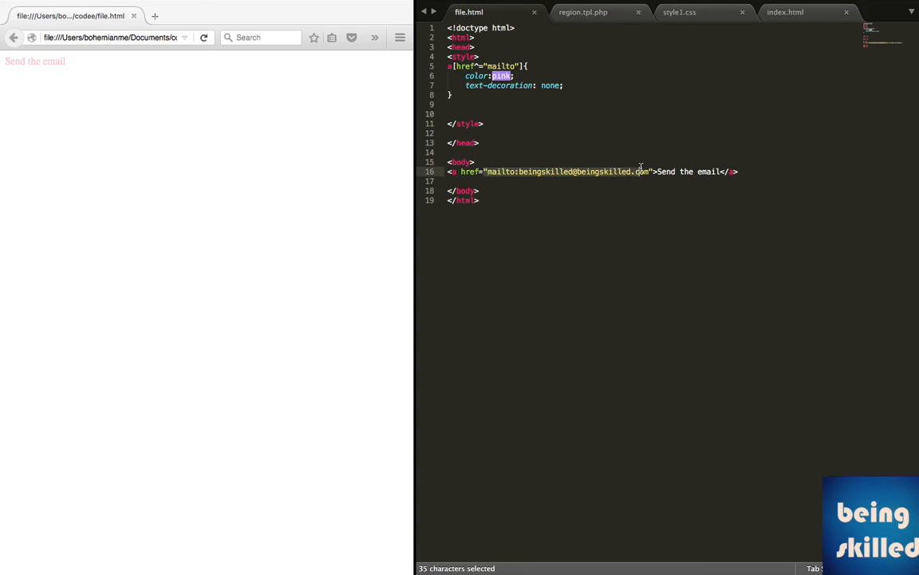